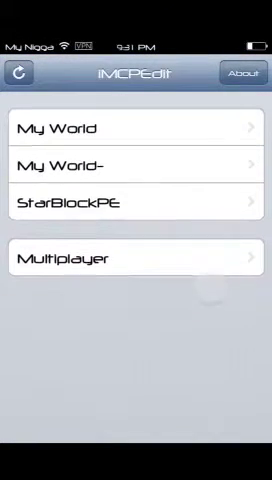
# Peek at the My World world, then open the World Data of My World- instead
pyautogui.click(136, 120)
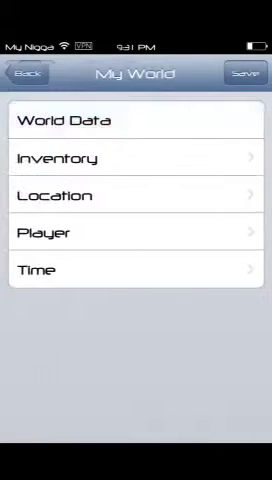
pyautogui.click(26, 73)
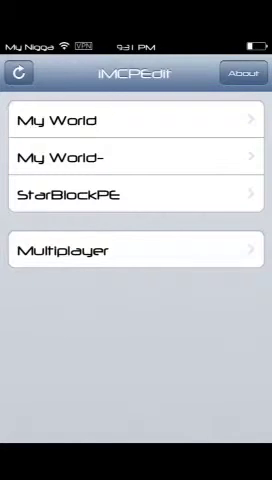
pyautogui.click(136, 157)
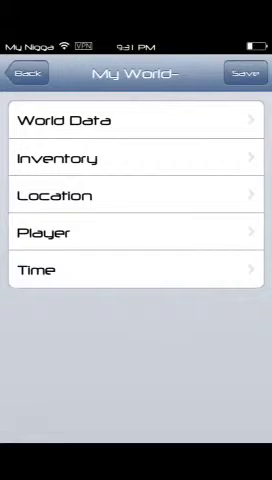
pyautogui.click(136, 119)
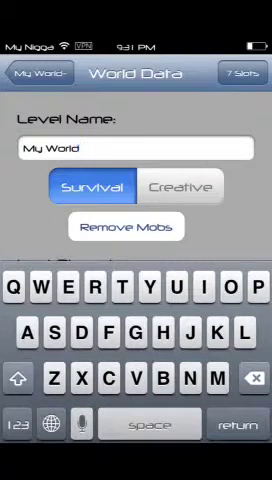
# Change the My World- level name to 'xxRID' and return to its editing menu
pyautogui.click(243, 382)
pyautogui.write('xxRID')
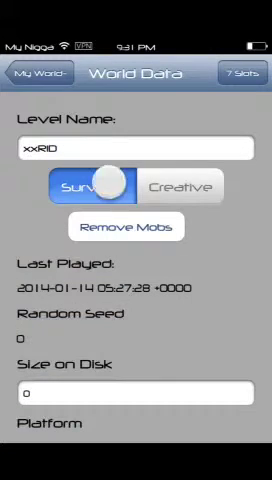
pyautogui.click(40, 44)
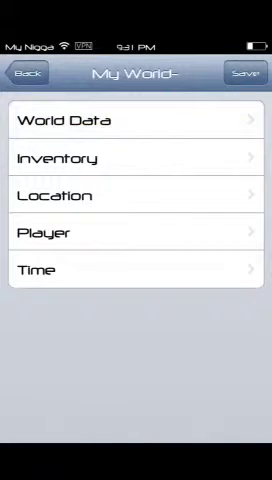
pyautogui.click(30, 72)
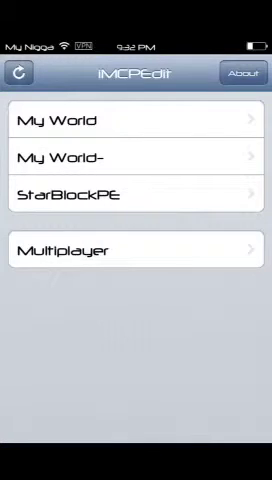
pyautogui.click(136, 120)
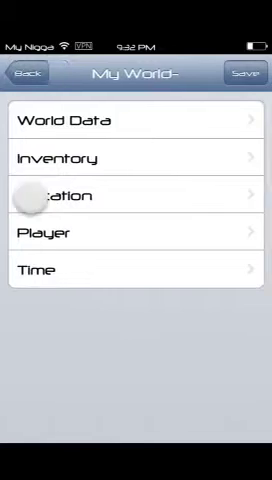
pyautogui.click(136, 157)
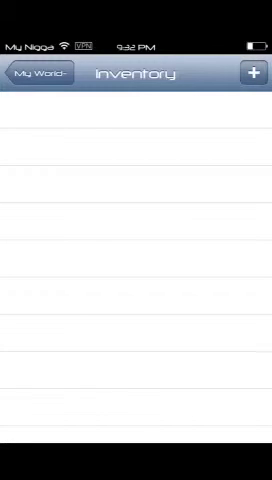
pyautogui.click(40, 78)
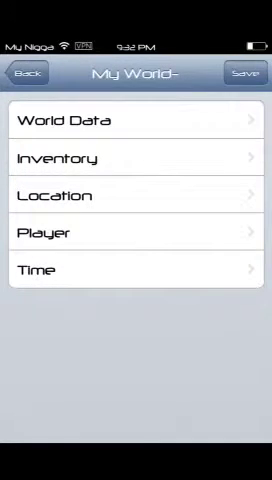
# Enter 'xxRID' as the My World- level name in World Data
pyautogui.click(136, 120)
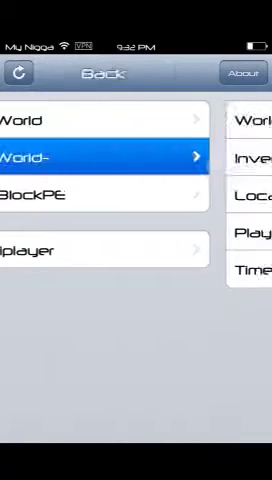
pyautogui.click(95, 155)
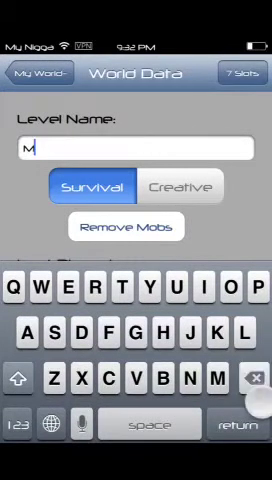
pyautogui.write('xx')
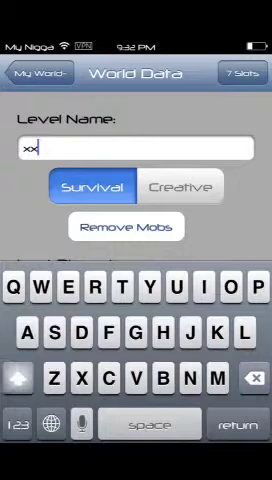
pyautogui.write('RID')
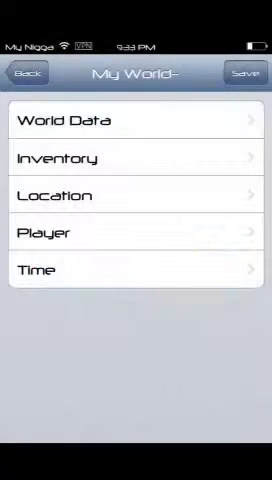
# Go back to the world list, reopen My World- and open its inventory
pyautogui.click(25, 73)
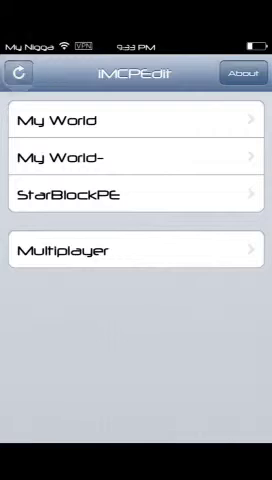
pyautogui.click(136, 157)
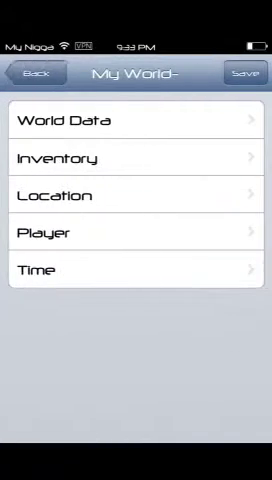
pyautogui.click(136, 195)
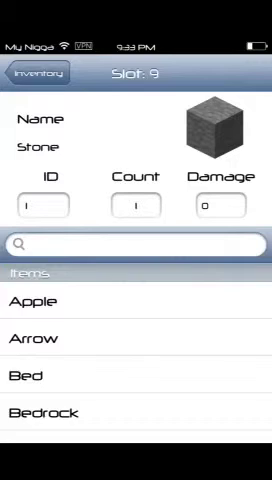
# Find Diamond Block in the item list and set slot 9's count to 232
pyautogui.scroll(-3)
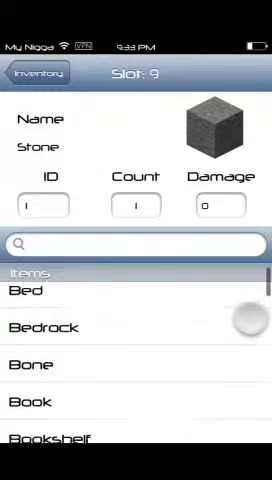
pyautogui.scroll(-3)
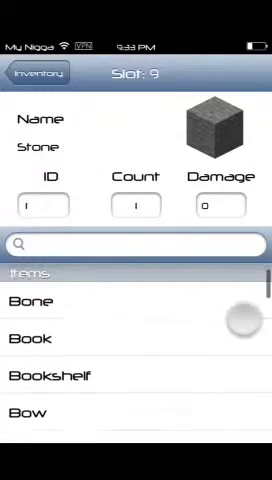
pyautogui.scroll(-3)
pyautogui.write('diamond')
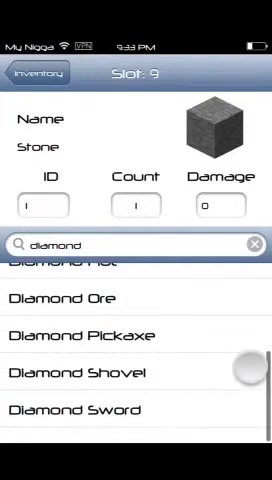
pyautogui.scroll(3)
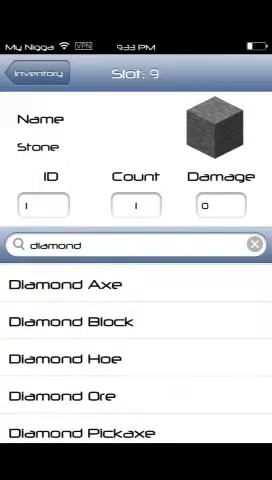
pyautogui.scroll(-3)
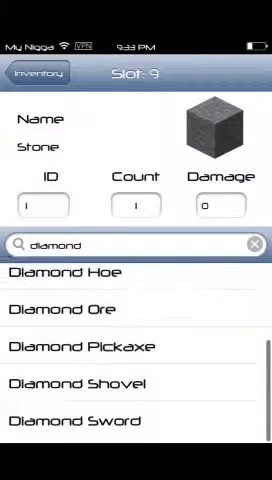
pyautogui.scroll(3)
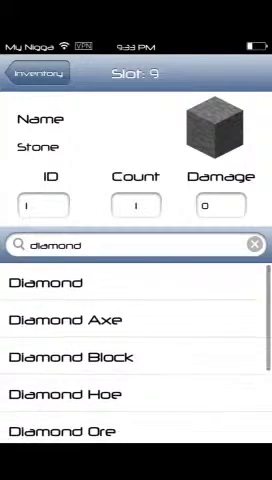
pyautogui.scroll(3)
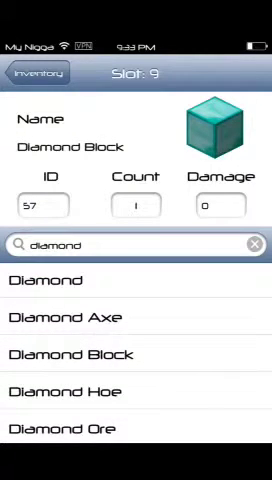
pyautogui.click(133, 205)
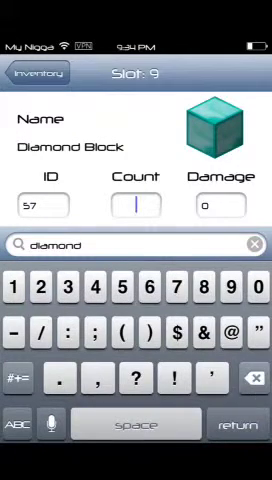
pyautogui.write('232')
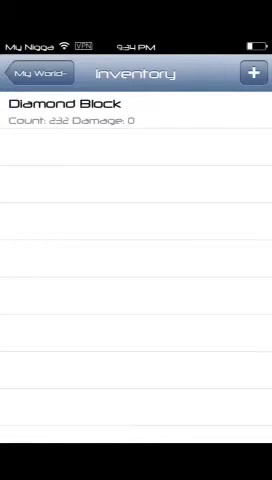
# Add a new inventory slot holding 5 Diamond Swords, found by searching 'diamond'
pyautogui.click(252, 73)
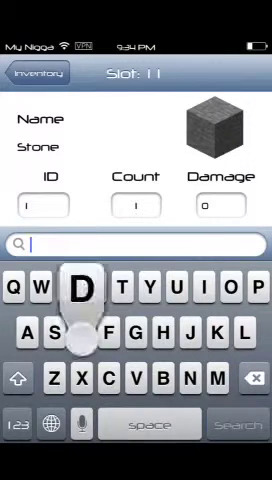
pyautogui.write('diamond')
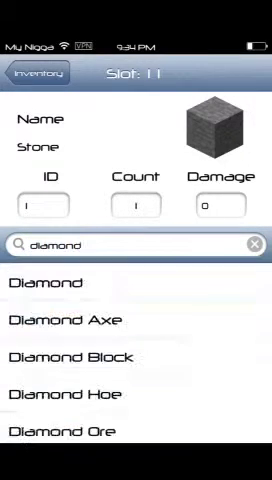
pyautogui.scroll(-3)
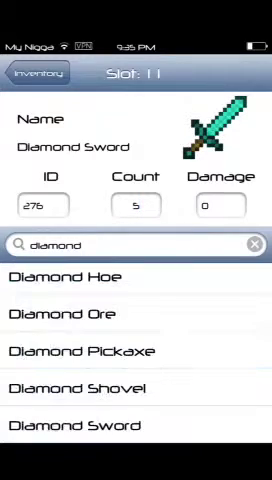
pyautogui.click(136, 278)
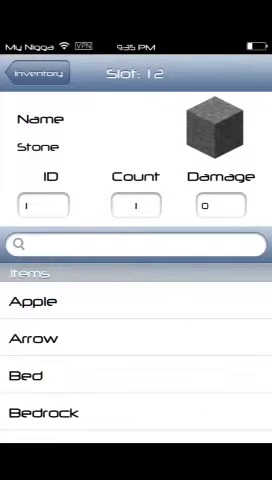
# Fill slot 12 with 232 Wood via a 'wood' search, then start a new slot
pyautogui.scroll(-3)
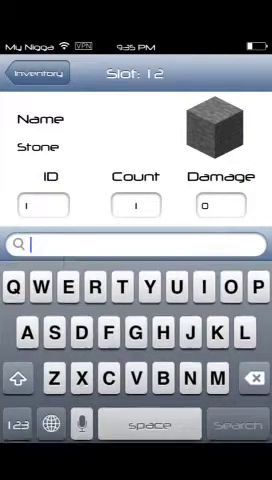
pyautogui.write('wood')
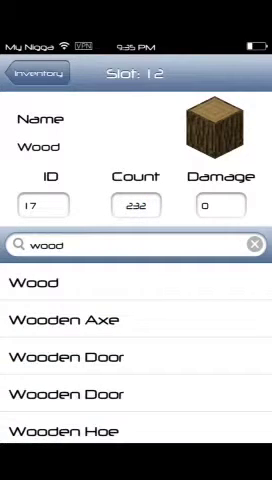
pyautogui.click(40, 72)
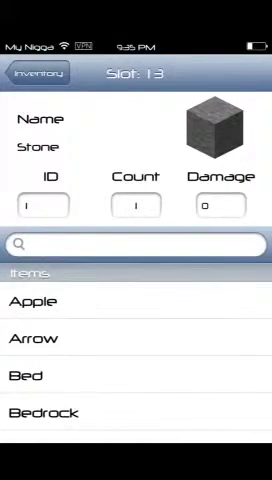
pyautogui.scroll(-3)
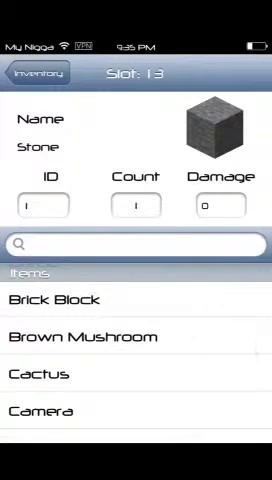
pyautogui.scroll(-3)
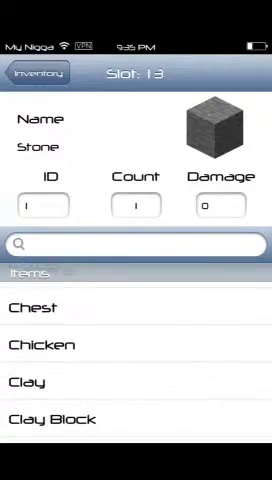
pyautogui.scroll(-3)
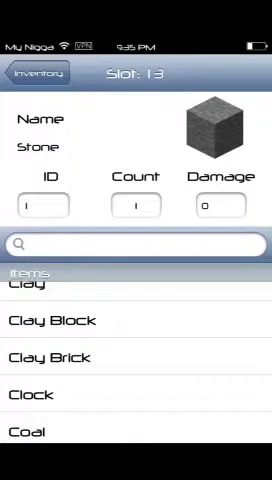
pyautogui.scroll(-3)
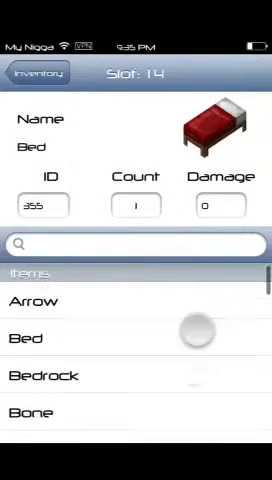
# Scroll through the full item list for slot 14, then exit the item editor
pyautogui.scroll(-3)
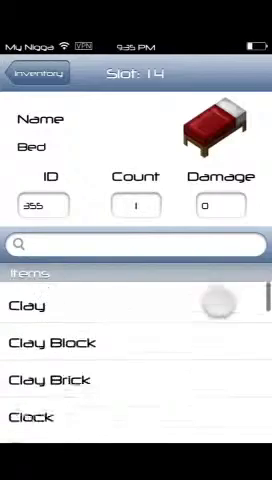
pyautogui.scroll(-3)
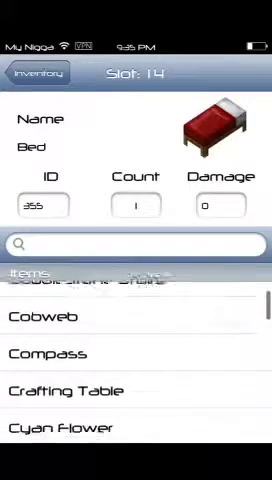
pyautogui.scroll(-3)
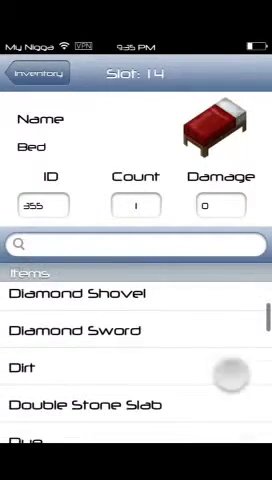
pyautogui.scroll(-3)
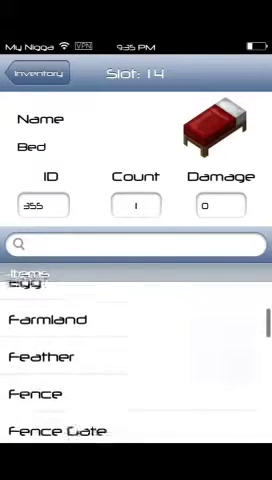
pyautogui.scroll(-3)
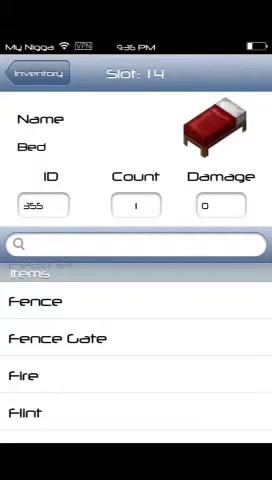
pyautogui.scroll(-3)
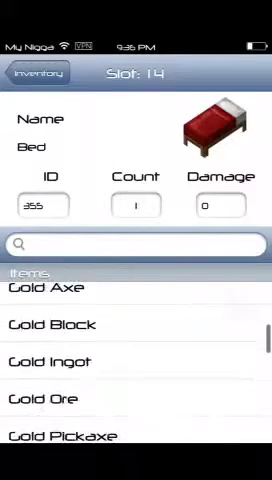
pyautogui.scroll(-3)
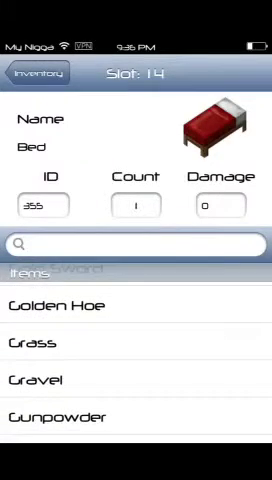
pyautogui.click(43, 73)
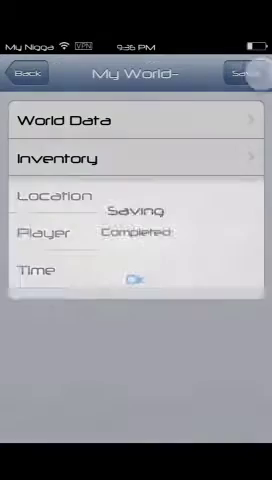
# Acknowledge the Saving Completed alert and exit to the phone's home screen
pyautogui.click(25, 74)
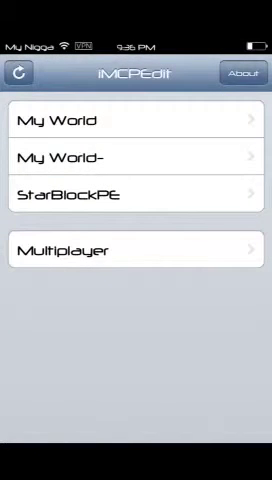
pyautogui.press('home')
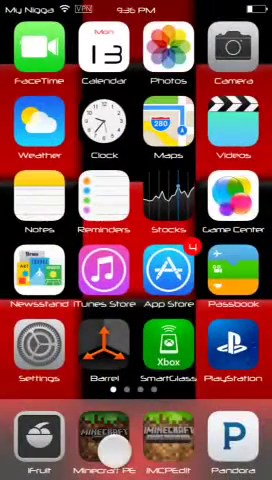